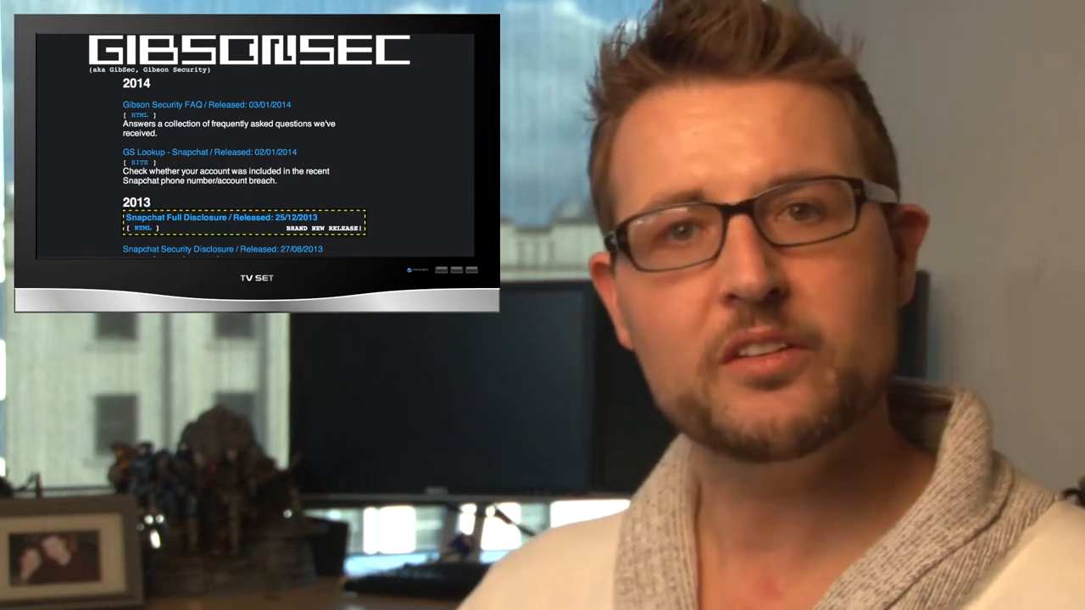
pyautogui.click(200, 217)
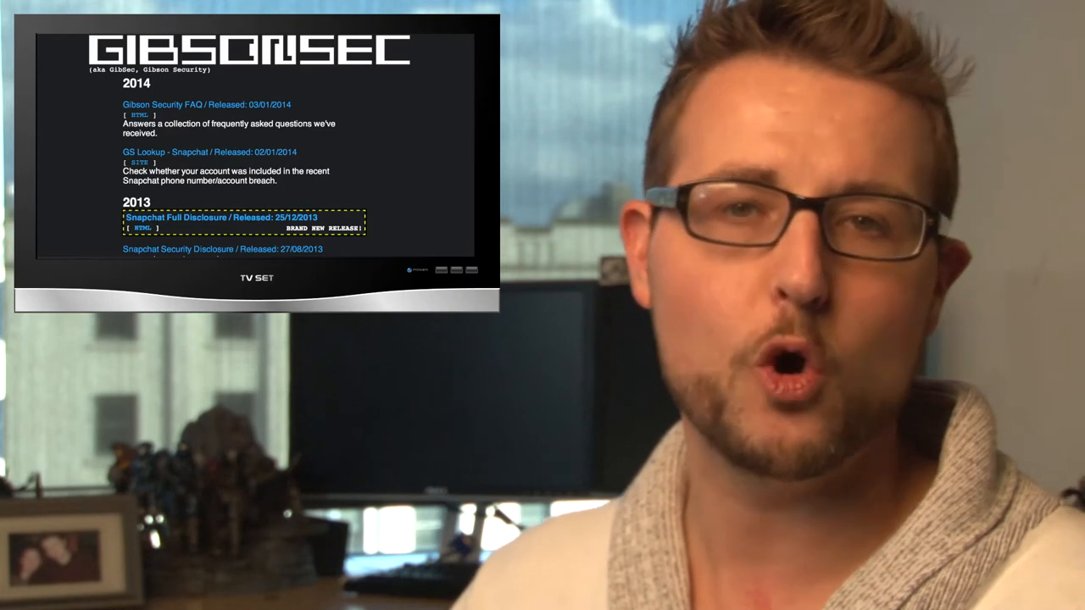
pyautogui.click(219, 218)
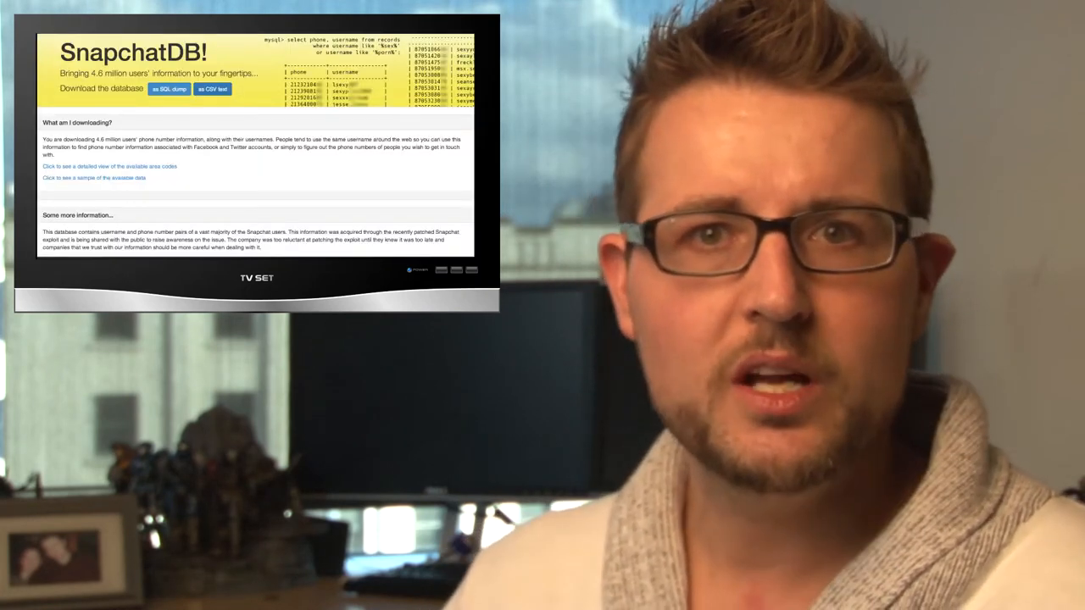